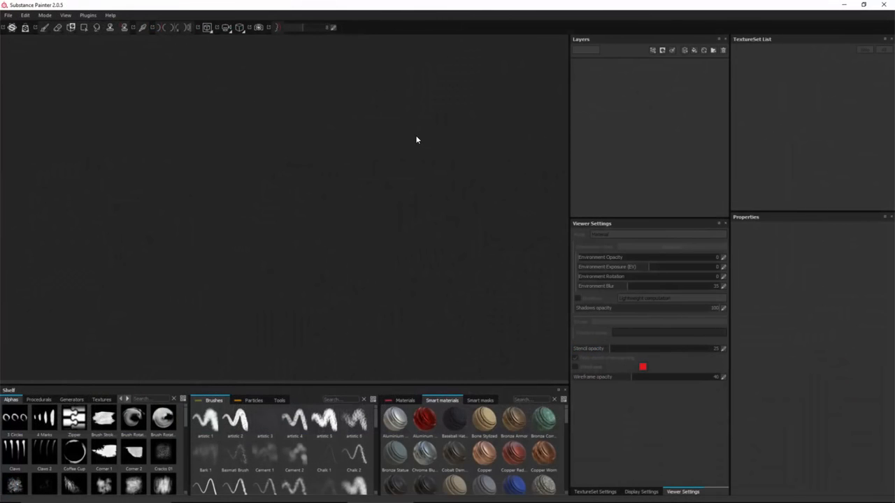
{"action": "mouse_move", "coordinate": [418, 132]}
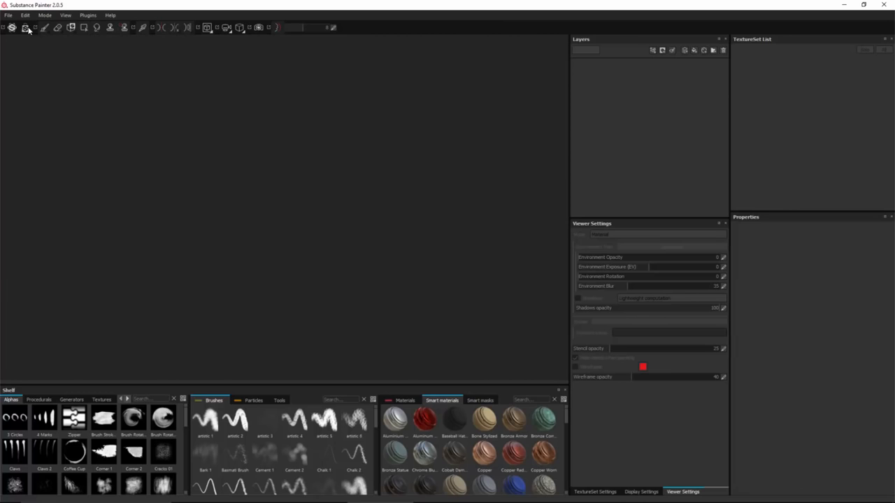
Step: Create a new project from Vela_UDIM.fbx with one texture set per UDIM tile
{"action": "left_click", "coordinate": [25, 28]}
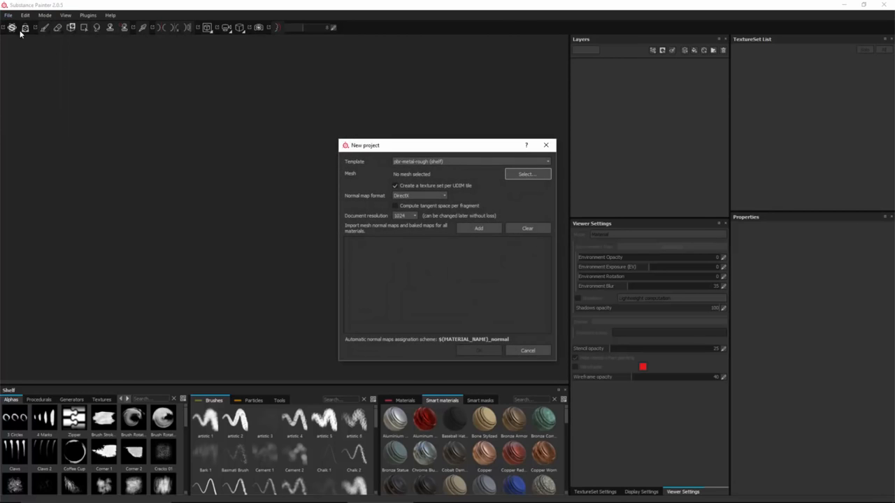
{"action": "mouse_move", "coordinate": [345, 241]}
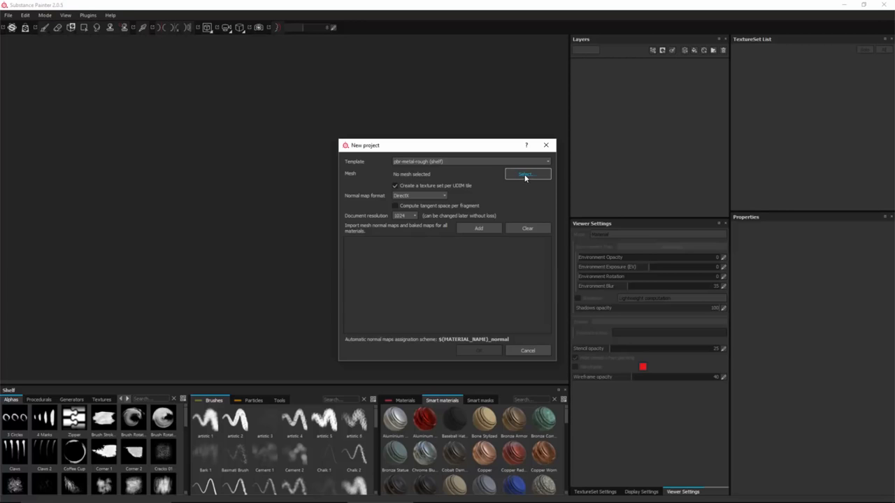
{"action": "left_click", "coordinate": [528, 174]}
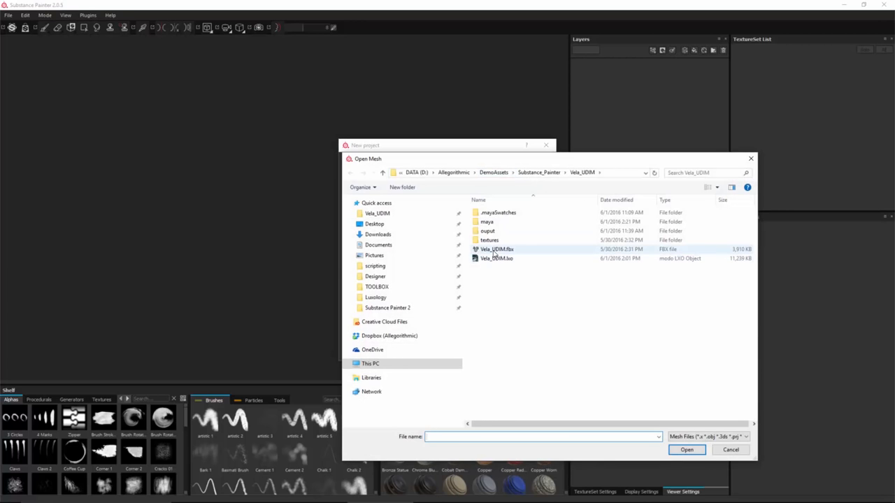
{"action": "left_click", "coordinate": [496, 249]}
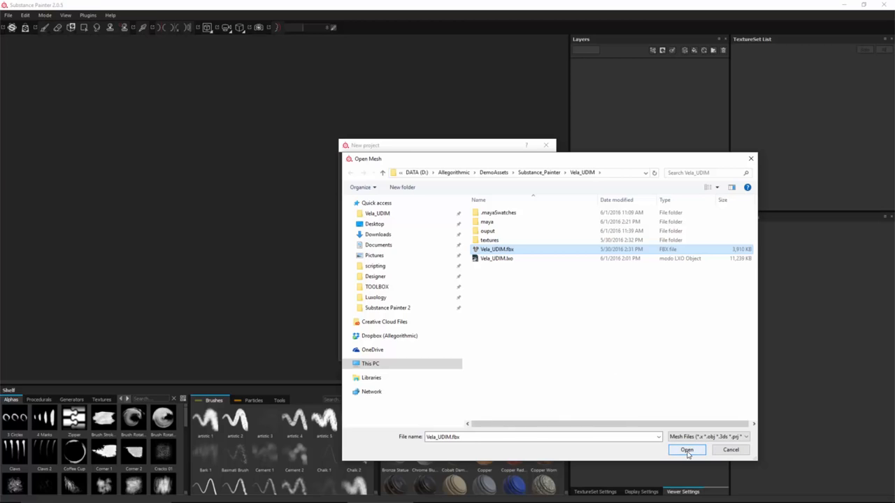
{"action": "left_click", "coordinate": [686, 450]}
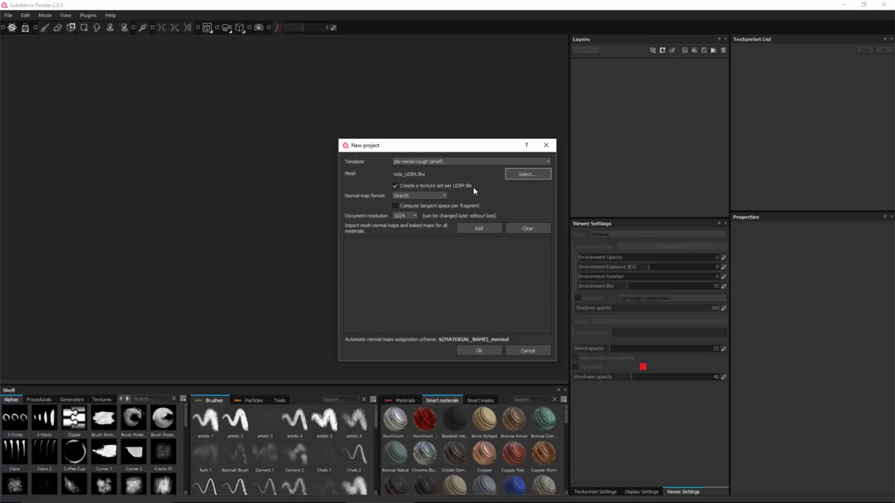
{"action": "mouse_move", "coordinate": [517, 205]}
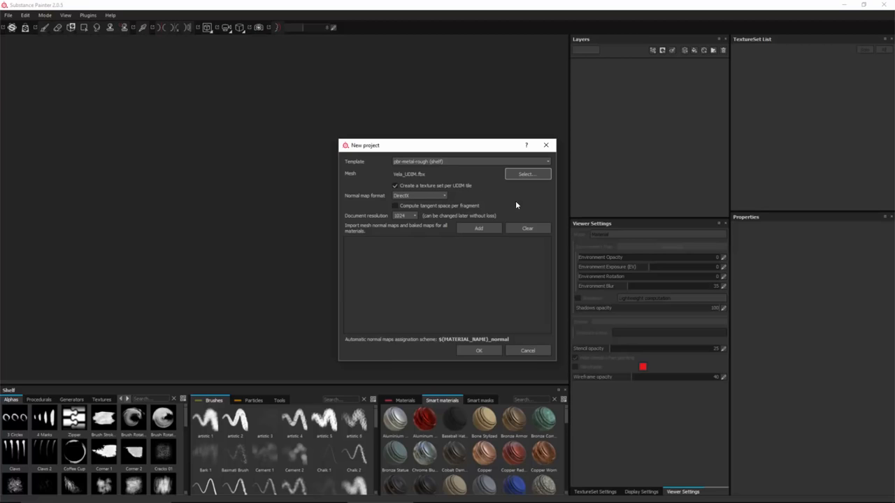
{"action": "left_click", "coordinate": [479, 351]}
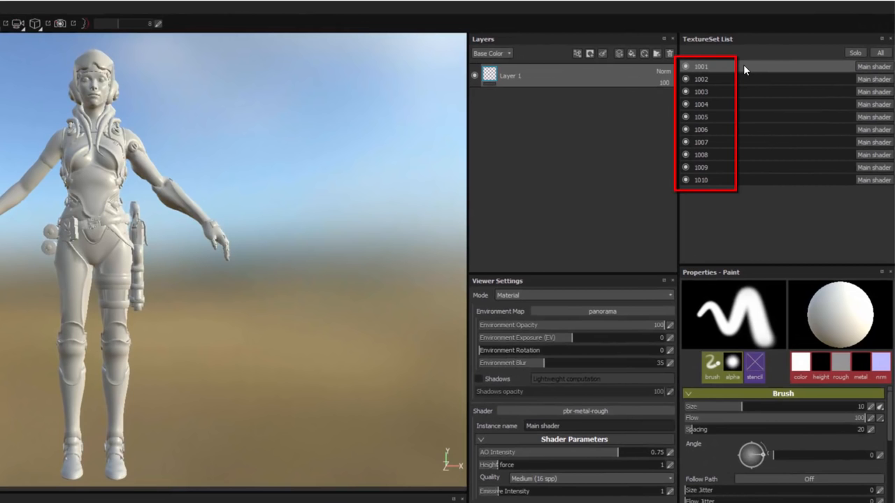
{"action": "mouse_move", "coordinate": [731, 214]}
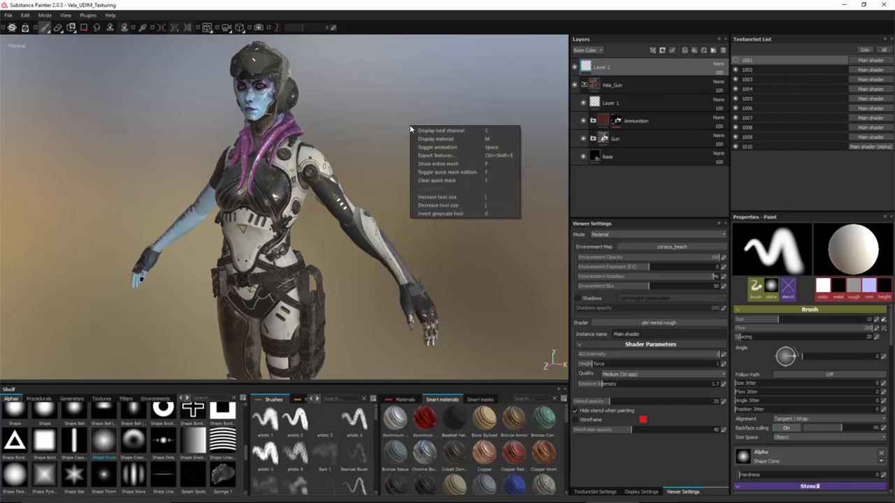
{"action": "mouse_move", "coordinate": [434, 155]}
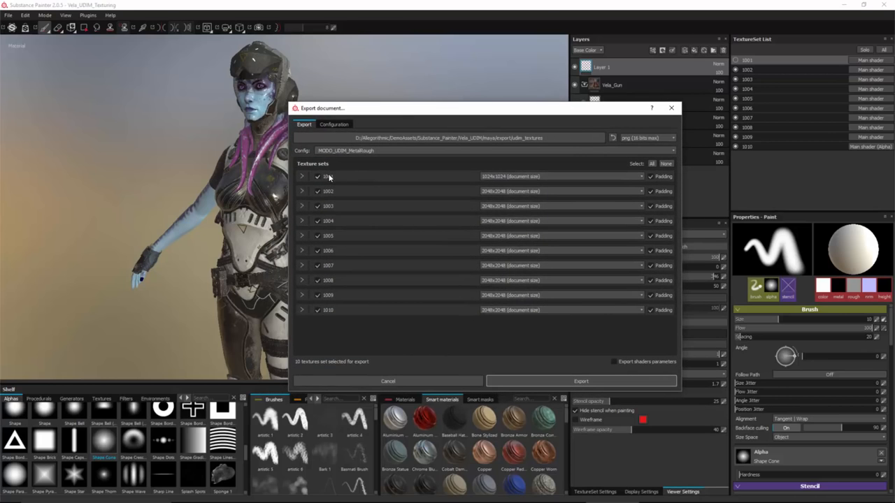
{"action": "mouse_move", "coordinate": [328, 311]}
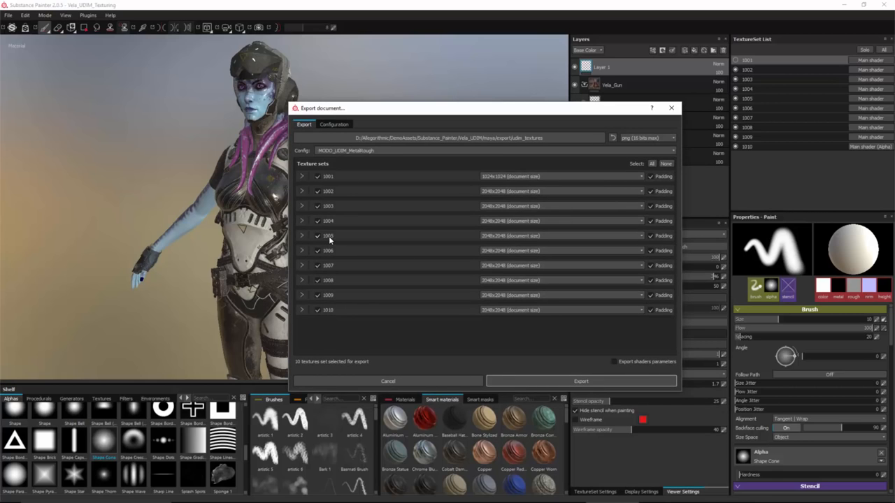
{"action": "mouse_move", "coordinate": [335, 251]}
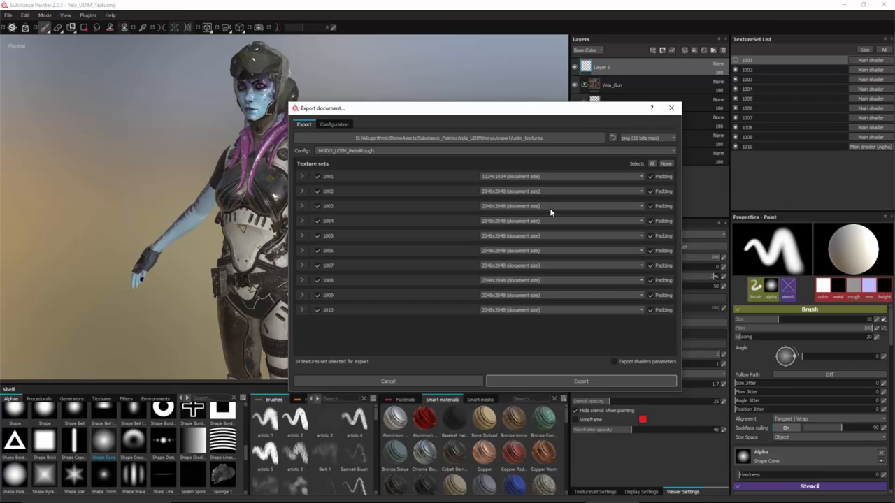
{"action": "mouse_move", "coordinate": [407, 234]}
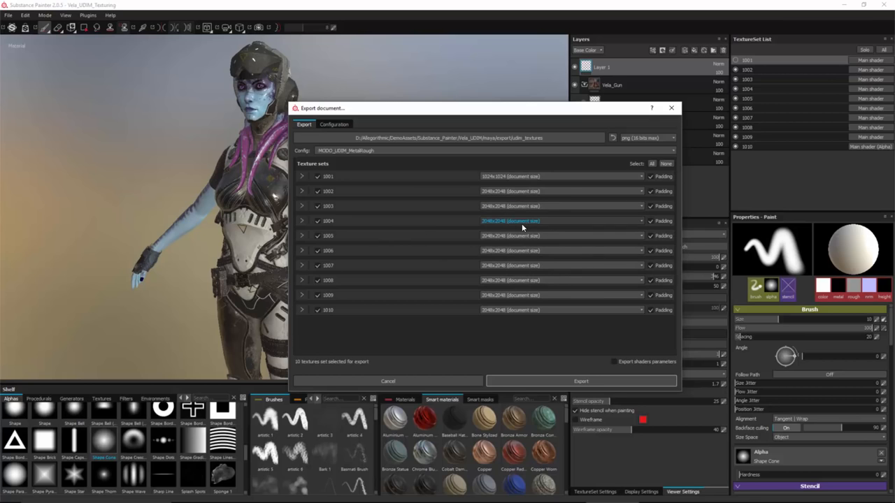
Step: Check the export resolution options for texture set 1004
{"action": "left_click", "coordinate": [559, 220]}
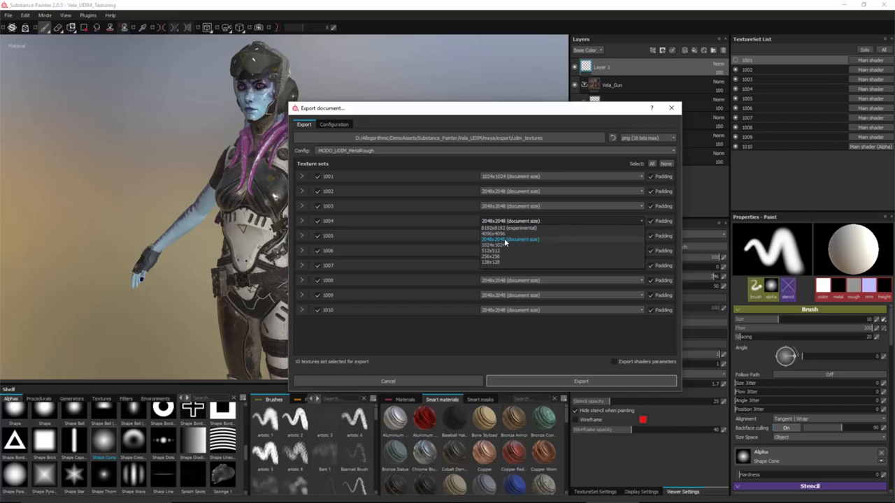
{"action": "mouse_move", "coordinate": [496, 235]}
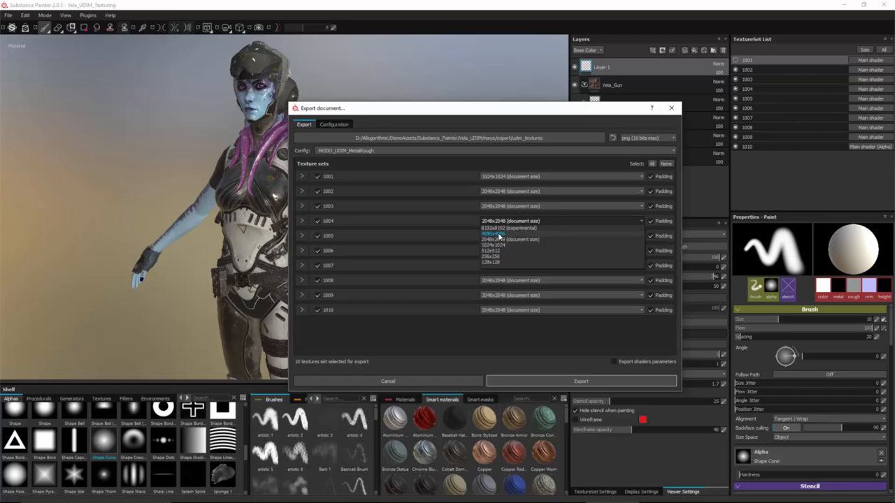
{"action": "mouse_move", "coordinate": [549, 231]}
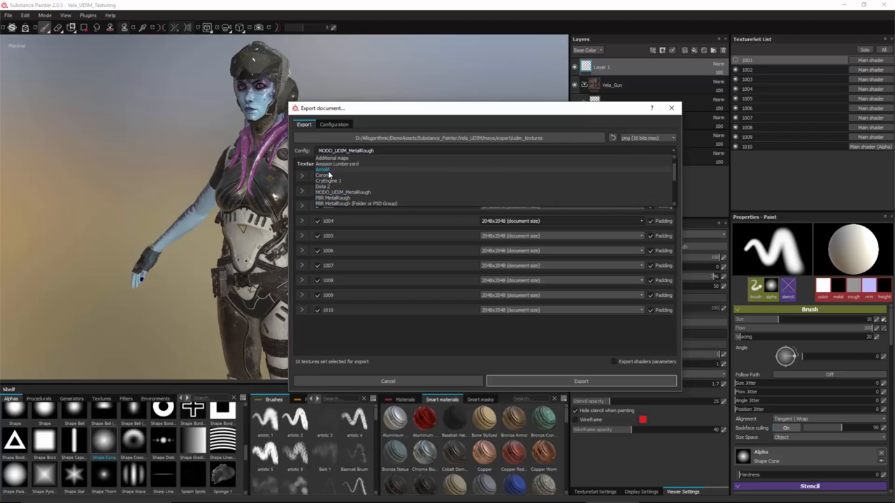
Step: Select the Arnold export preset and review its UDIM output maps in Configuration
{"action": "left_click", "coordinate": [323, 169]}
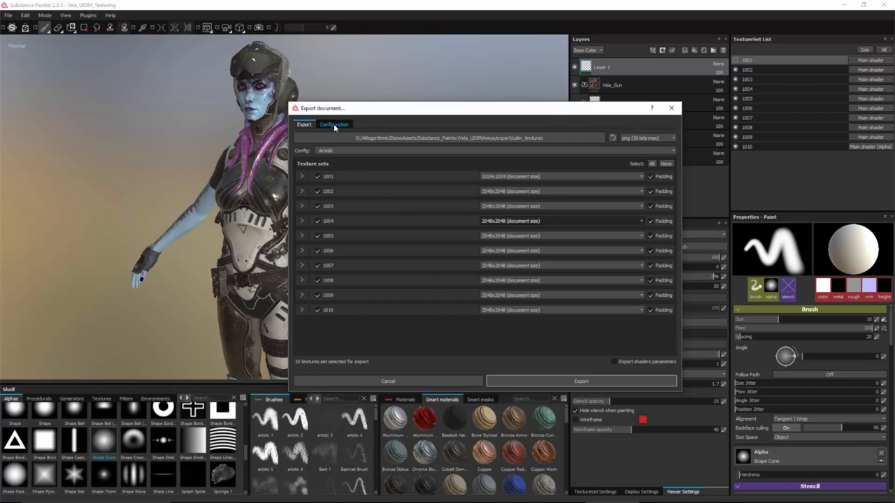
{"action": "left_click", "coordinate": [334, 124]}
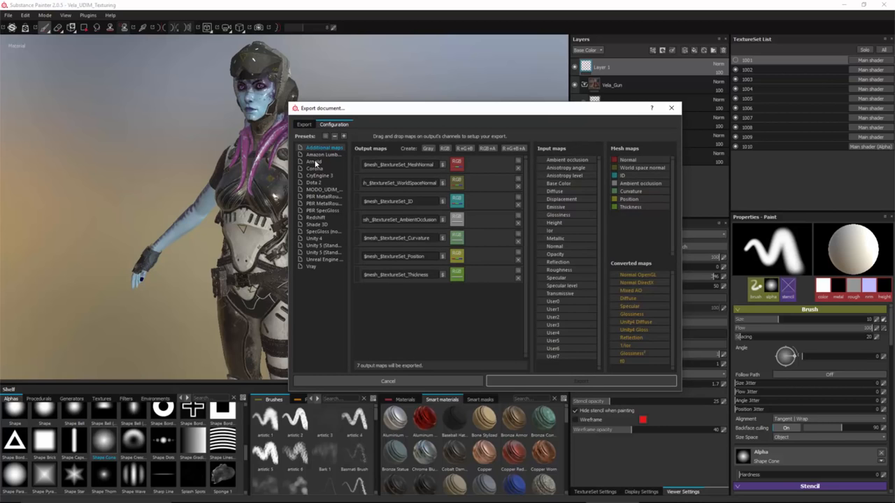
{"action": "left_click", "coordinate": [314, 162]}
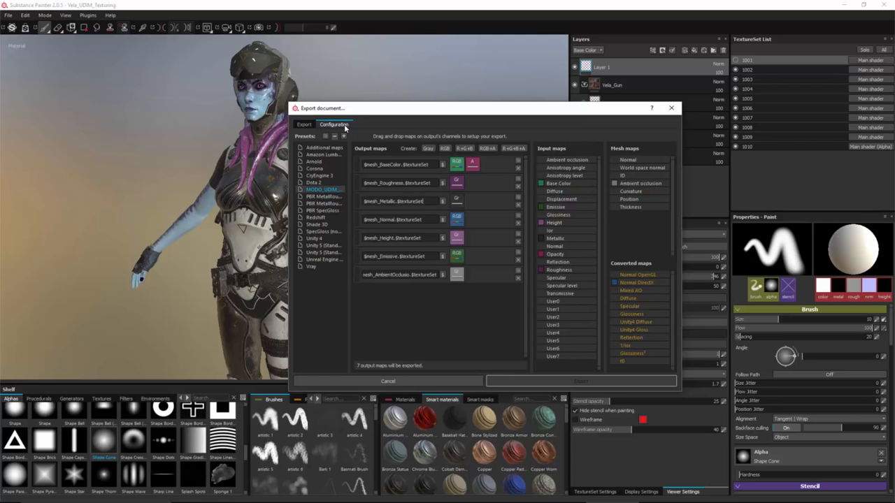
{"action": "left_click", "coordinate": [303, 123]}
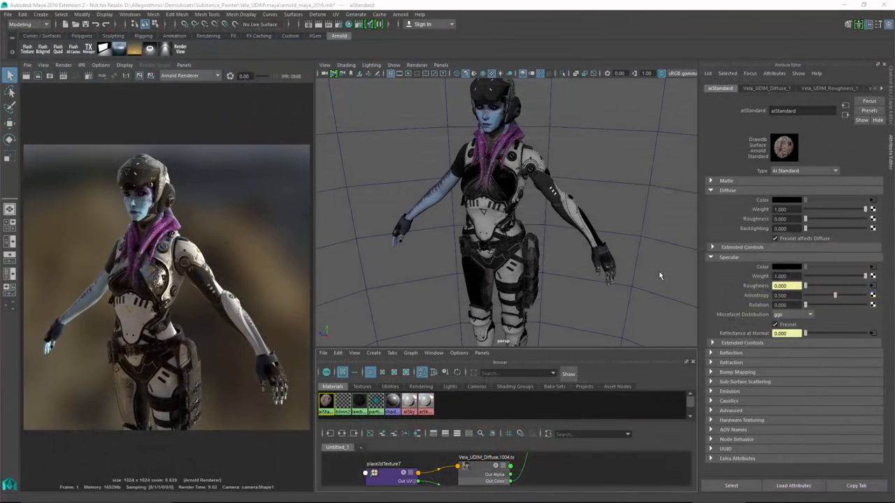
{"action": "mouse_move", "coordinate": [368, 170]}
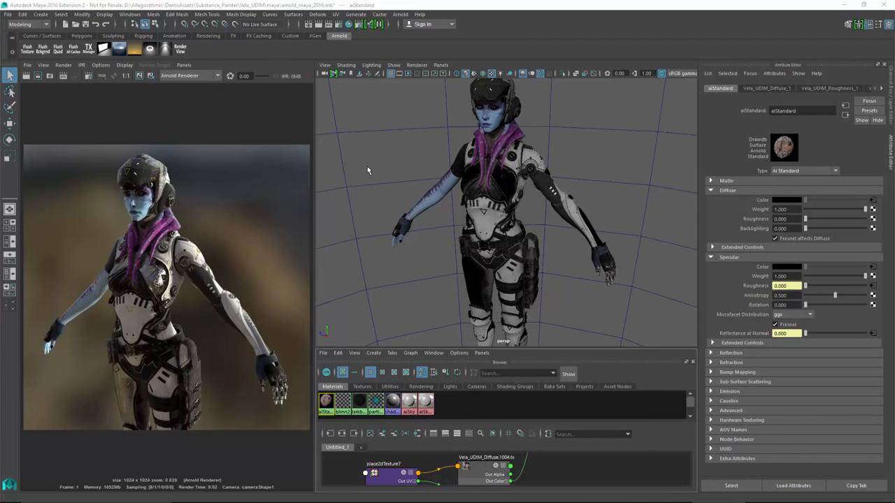
{"action": "mouse_move", "coordinate": [217, 114]}
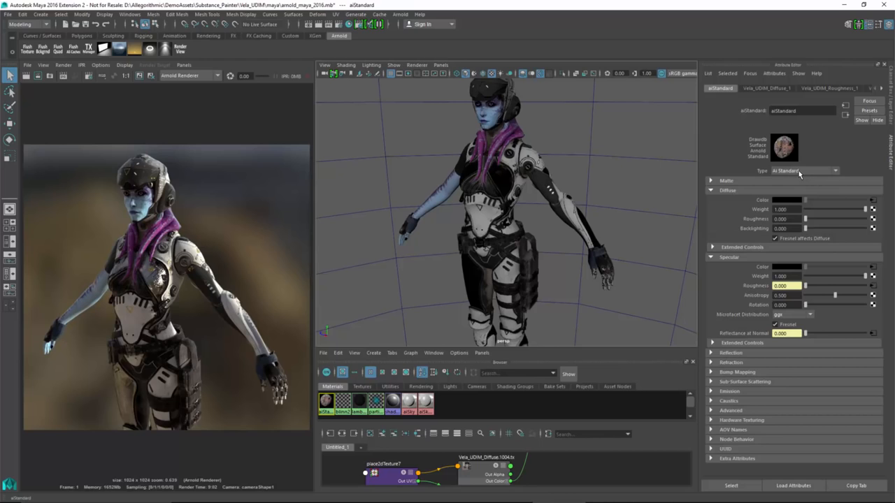
{"action": "mouse_move", "coordinate": [734, 213]}
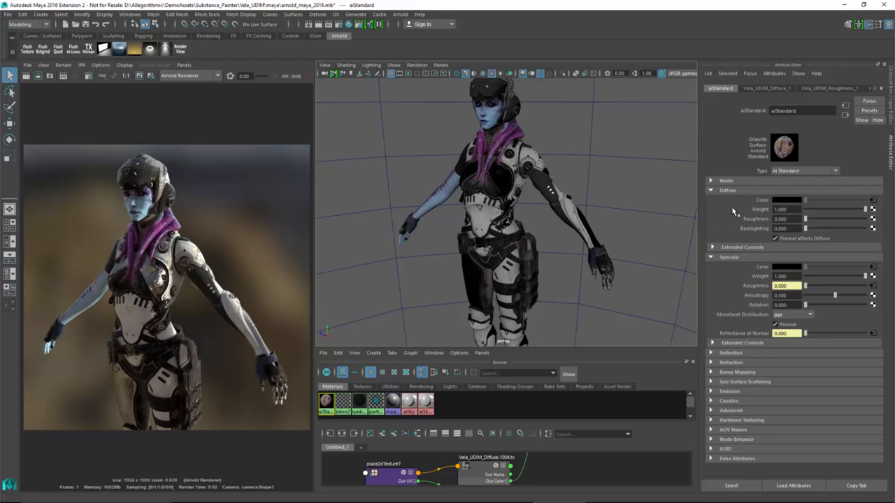
{"action": "mouse_move", "coordinate": [755, 207]}
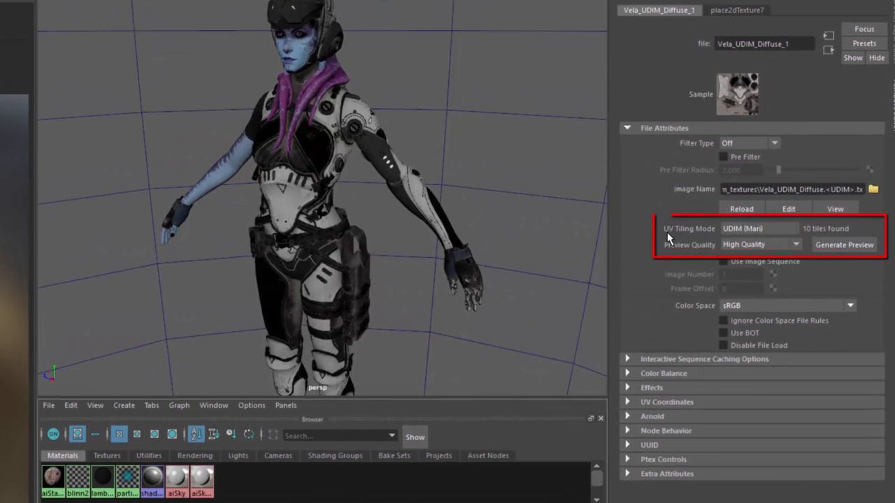
{"action": "mouse_move", "coordinate": [738, 237]}
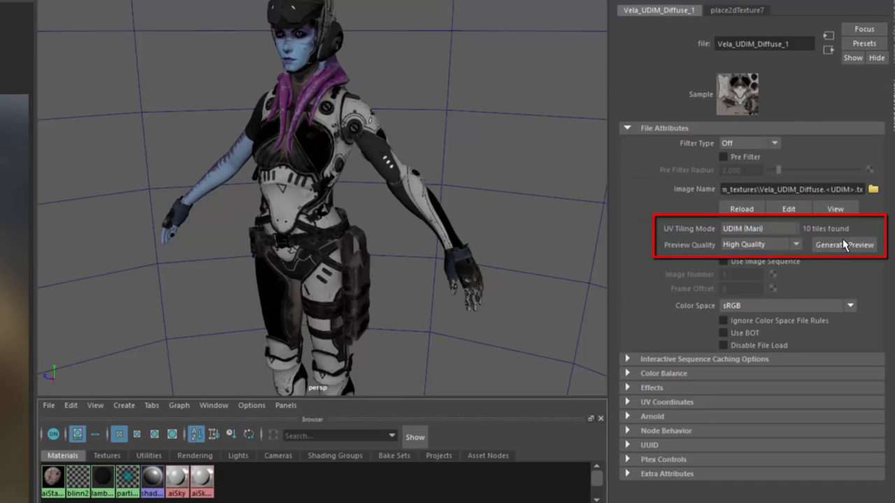
{"action": "mouse_move", "coordinate": [867, 234]}
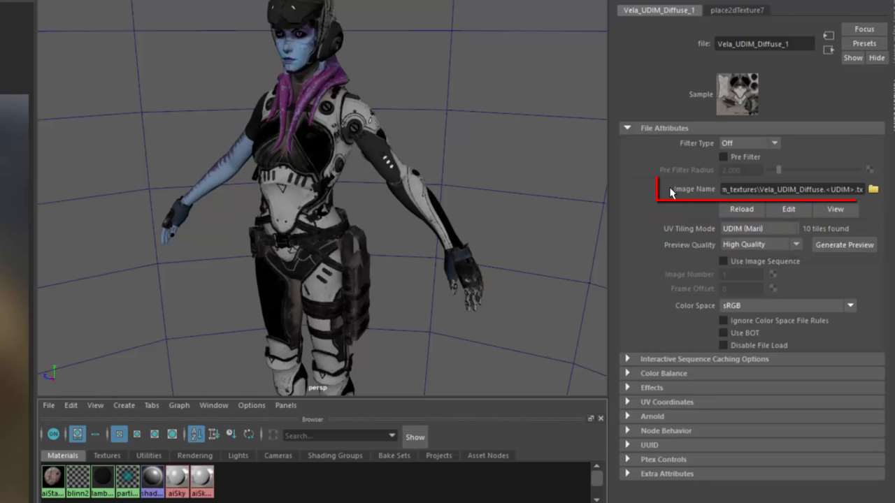
{"action": "double_click", "coordinate": [788, 189]}
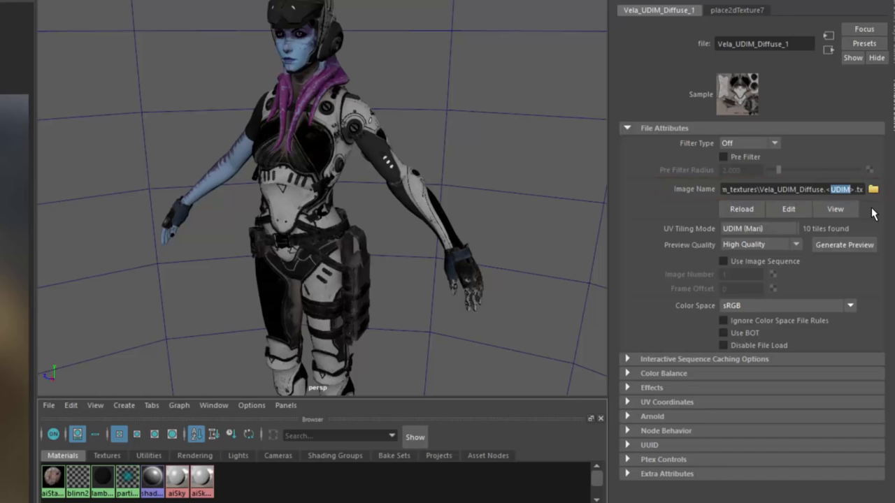
{"action": "mouse_move", "coordinate": [510, 175]}
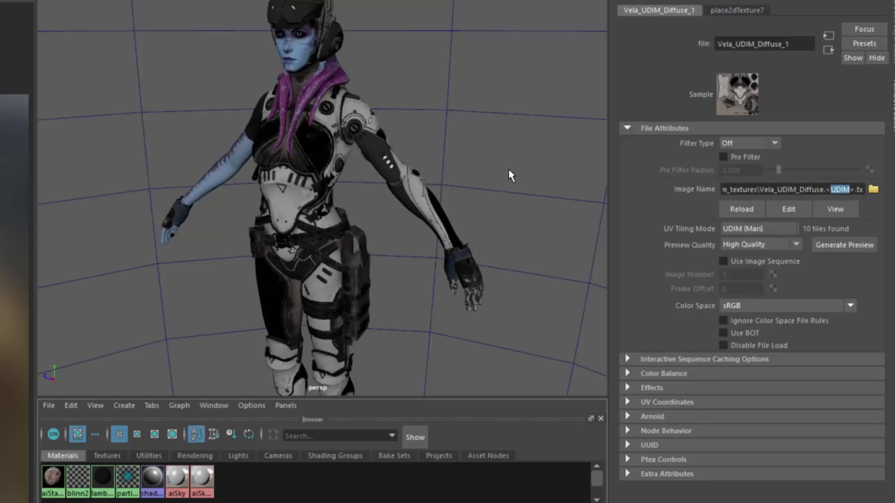
{"action": "left_click", "coordinate": [52, 478]}
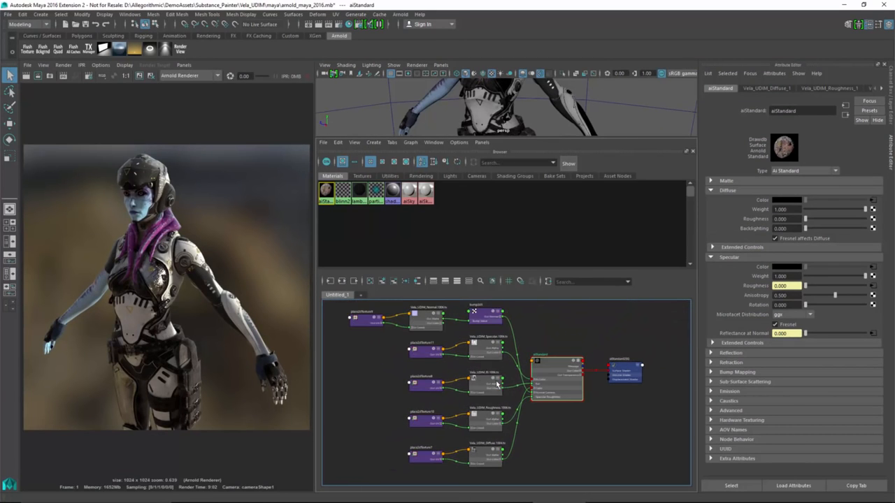
Step: Enlarge the Node Editor to show all file and place2dTexture nodes feeding aiStandard
{"action": "left_click", "coordinate": [426, 318]}
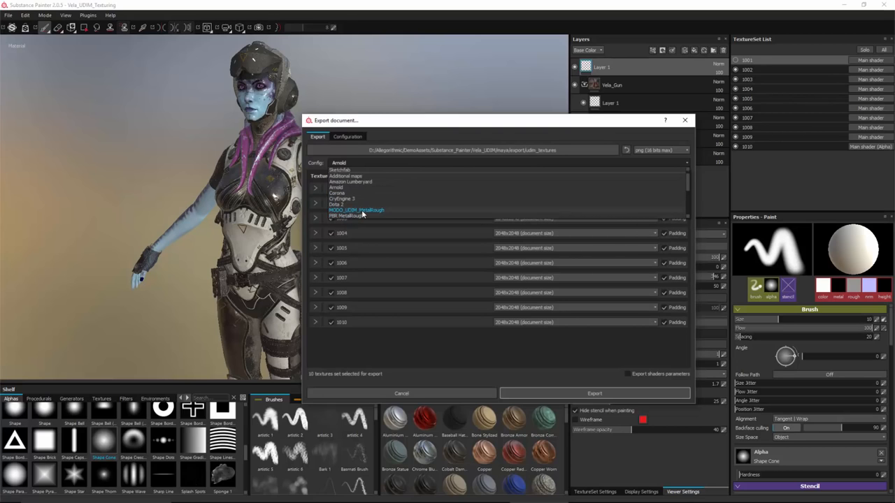
Step: Choose the MODO_UDIM_MetalRough config and review its mesh/texture-set output map names
{"action": "left_click", "coordinate": [356, 210]}
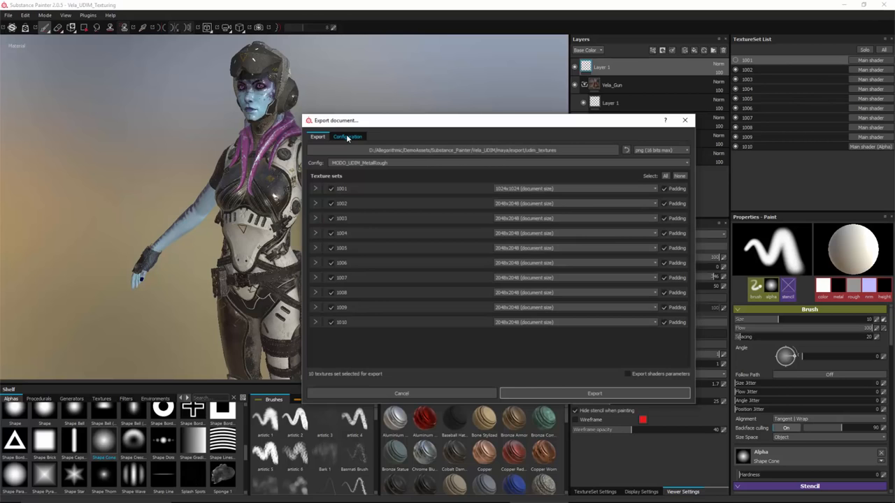
{"action": "left_click", "coordinate": [348, 137]}
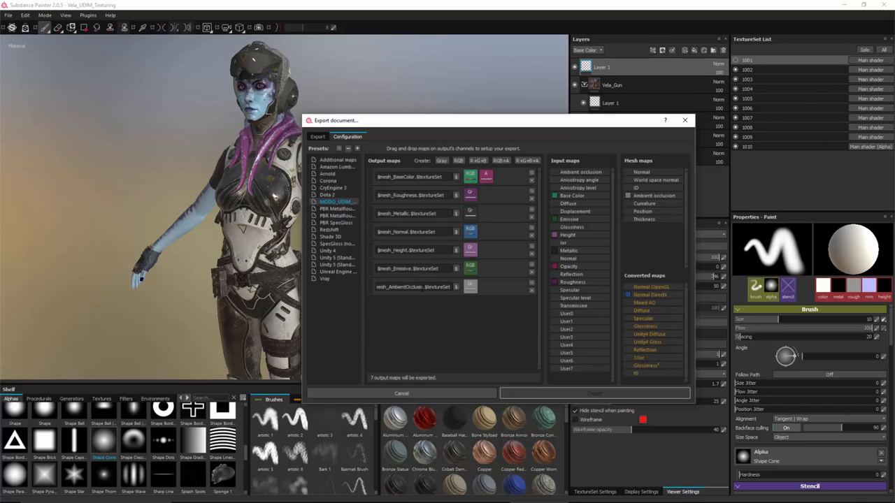
{"action": "mouse_move", "coordinate": [453, 340]}
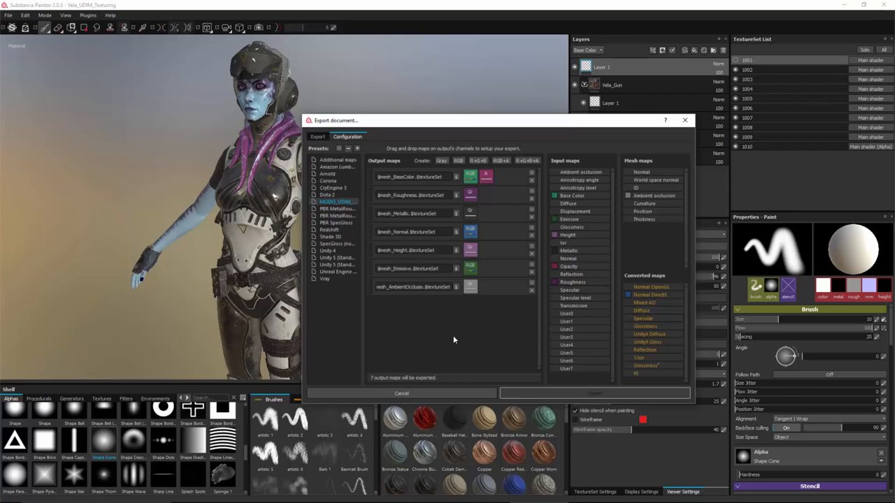
{"action": "mouse_move", "coordinate": [417, 325]}
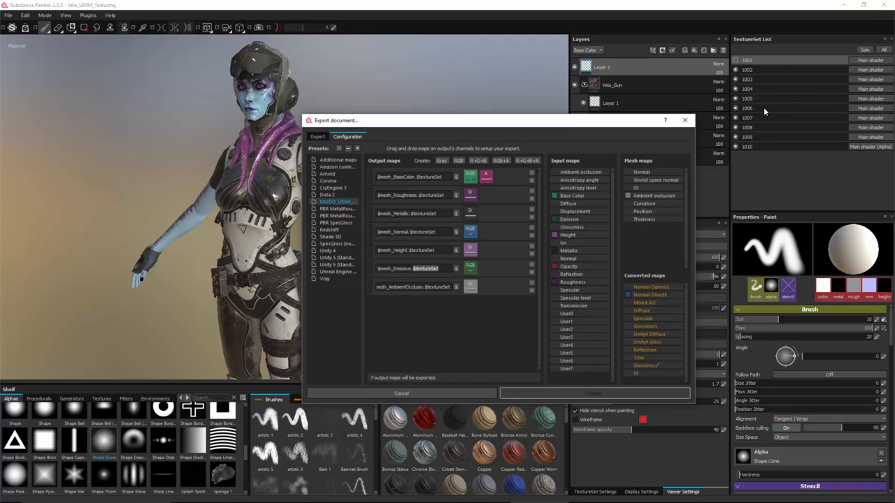
{"action": "mouse_move", "coordinate": [761, 100]}
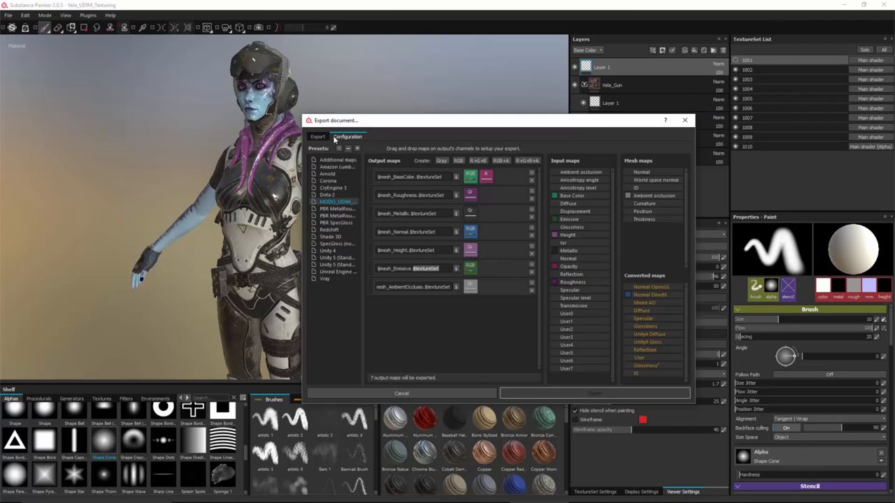
{"action": "left_click", "coordinate": [317, 136]}
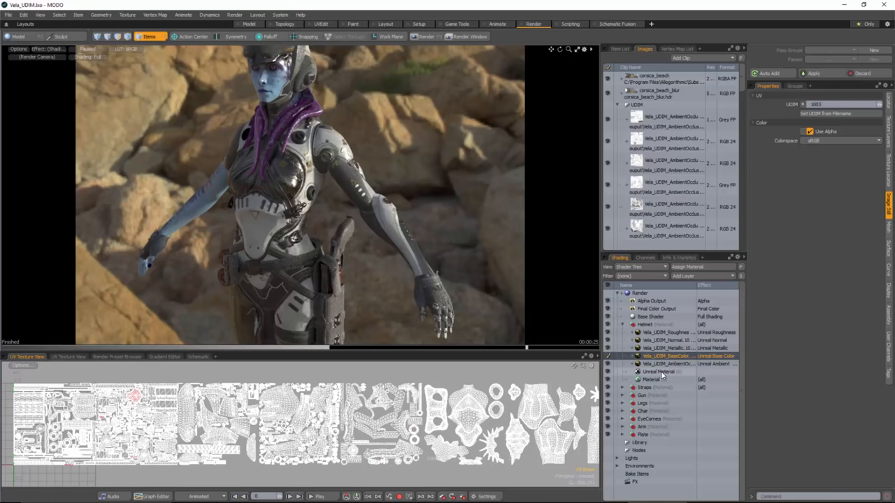
Step: Select the helmet's Unreal Material layer in the Shader Tree and open the System menu
{"action": "left_click", "coordinate": [657, 372]}
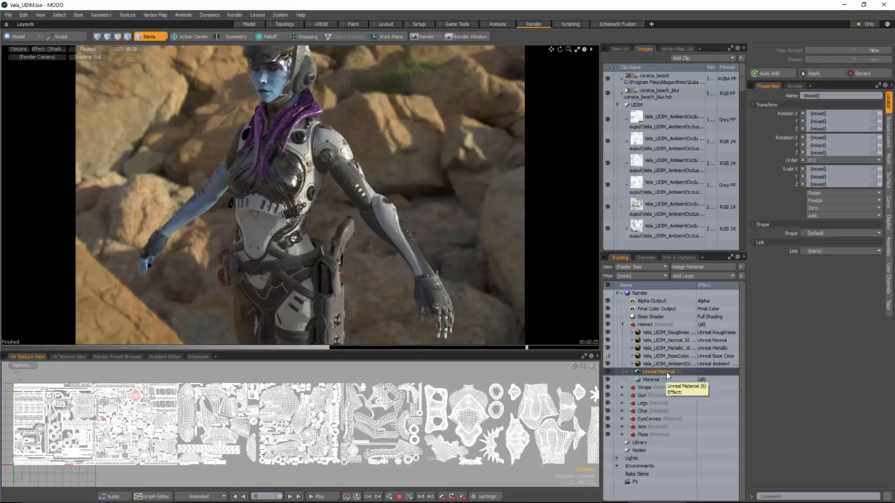
{"action": "left_click", "coordinate": [281, 15]}
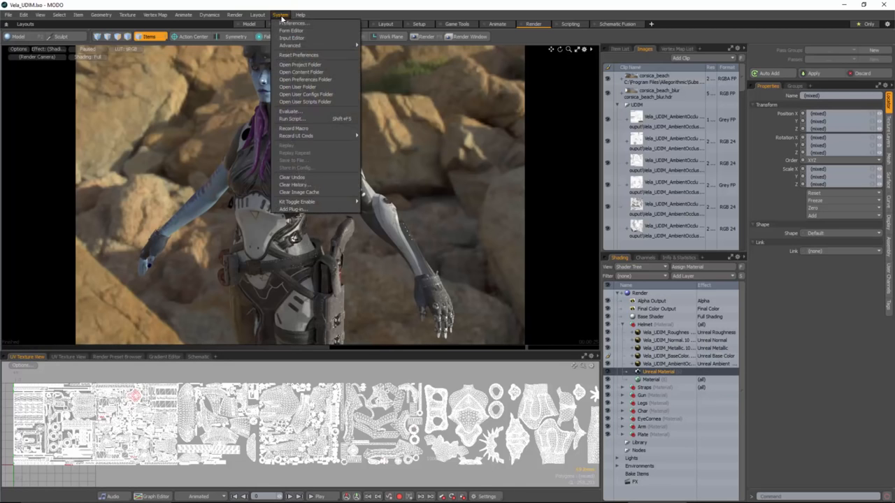
Step: Set the Images & Painting 'UDIM is' preference for which four-digit number marks the tile
{"action": "left_click", "coordinate": [293, 23]}
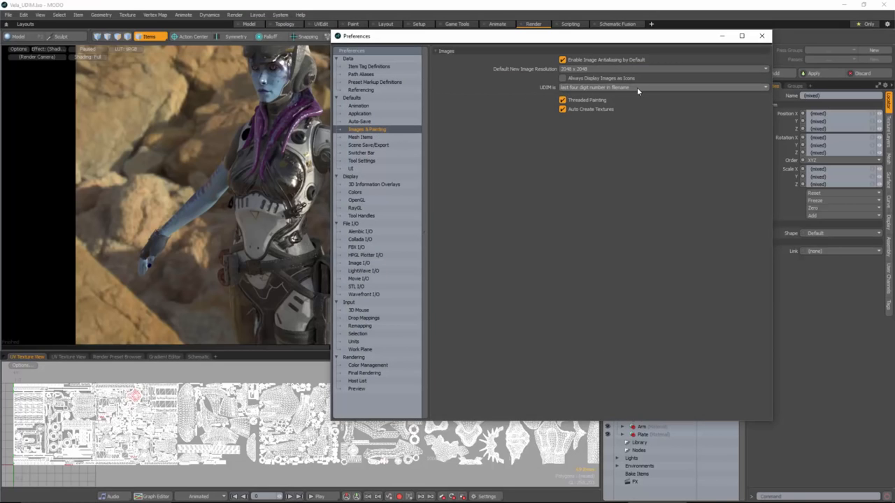
{"action": "left_click", "coordinate": [663, 86]}
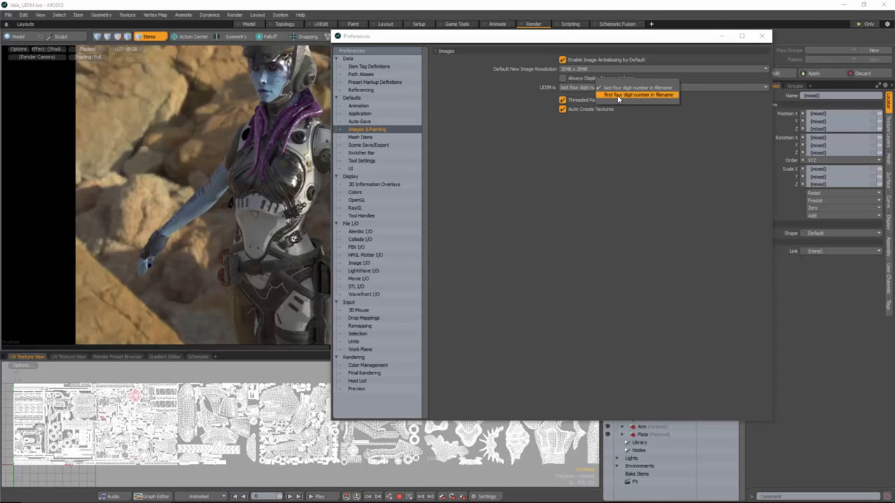
{"action": "left_click", "coordinate": [636, 95]}
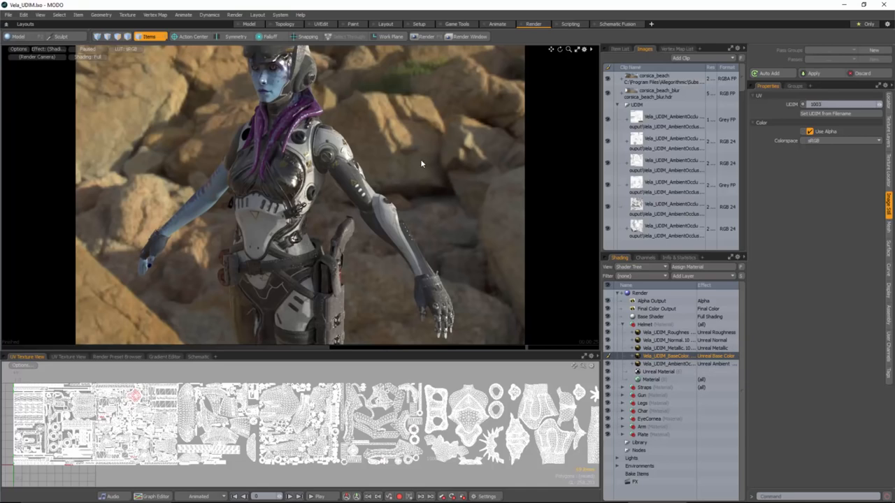
{"action": "mouse_move", "coordinate": [381, 167]}
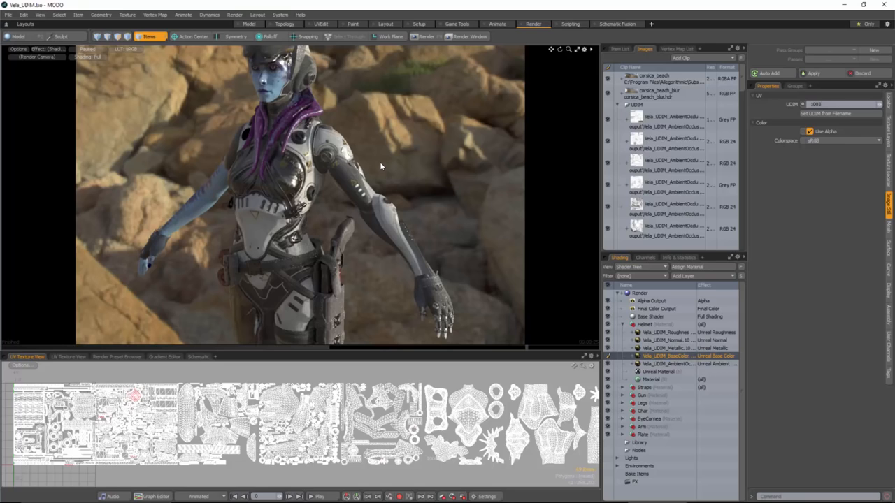